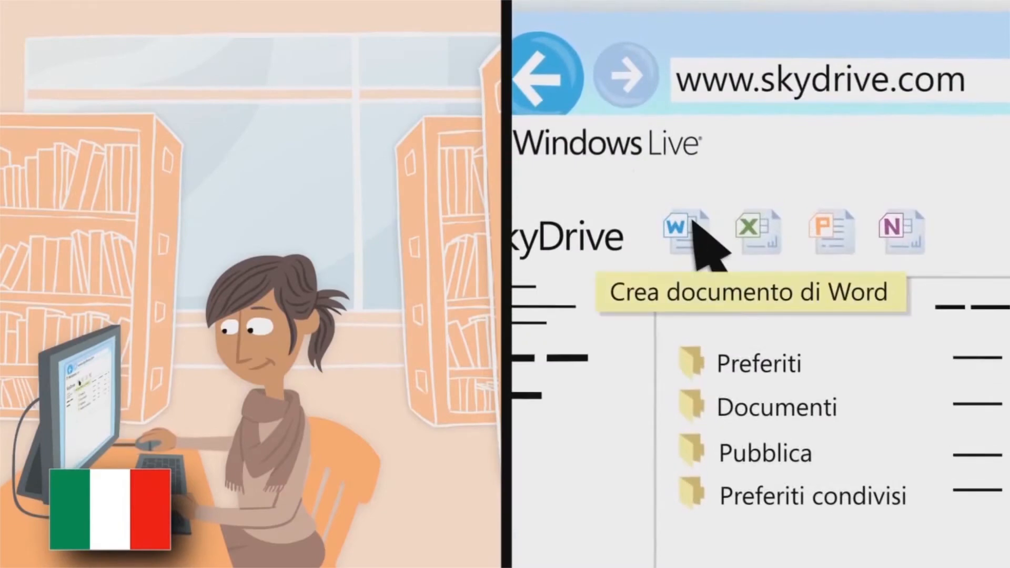
Step: Start a new Word document in SkyDrive so the naming prompt appears
click(675, 230)
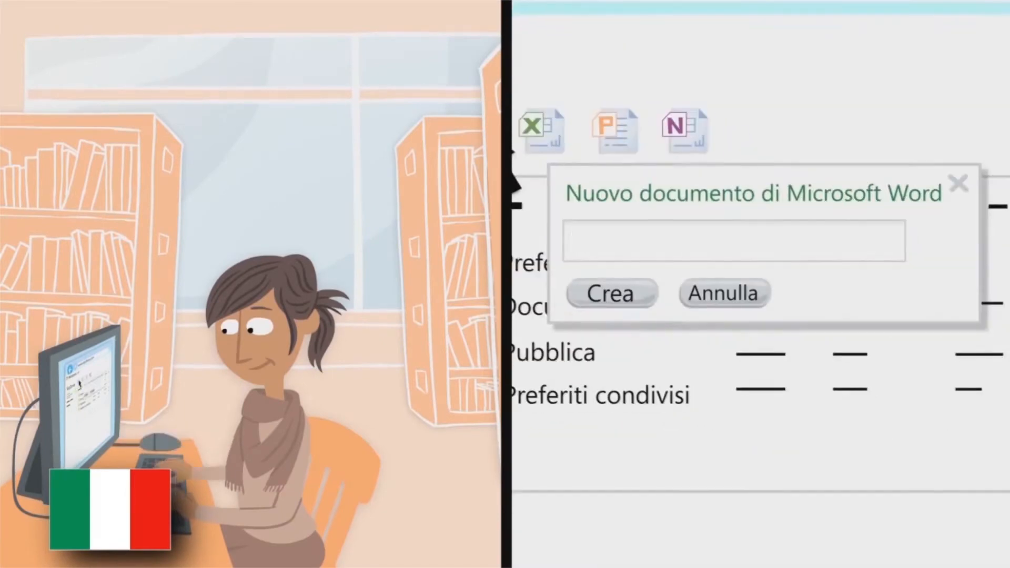
click(610, 294)
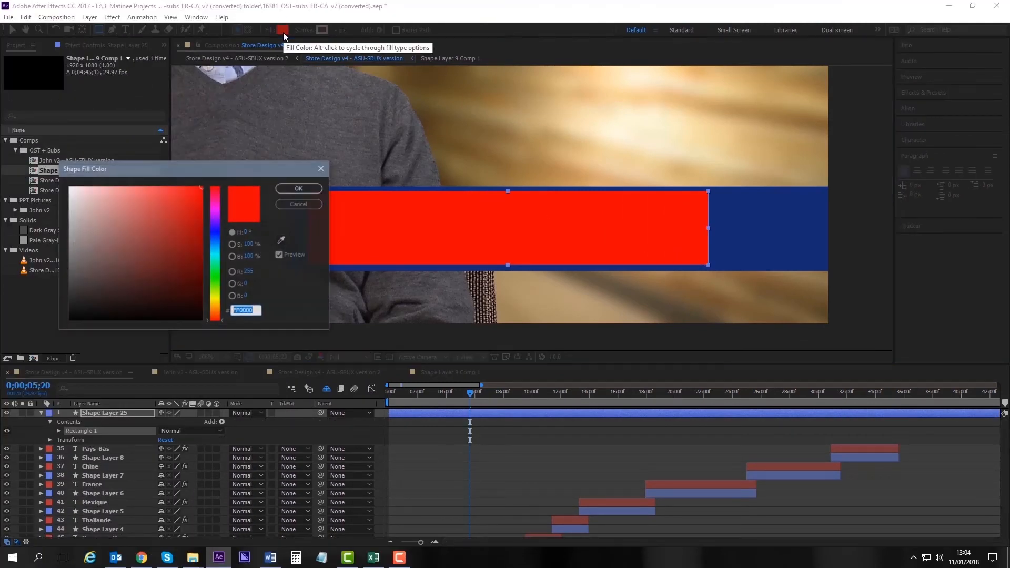
Step: Set the rectangle's fill to the banner's dark blue sampled with the eyedropper
click(173, 218)
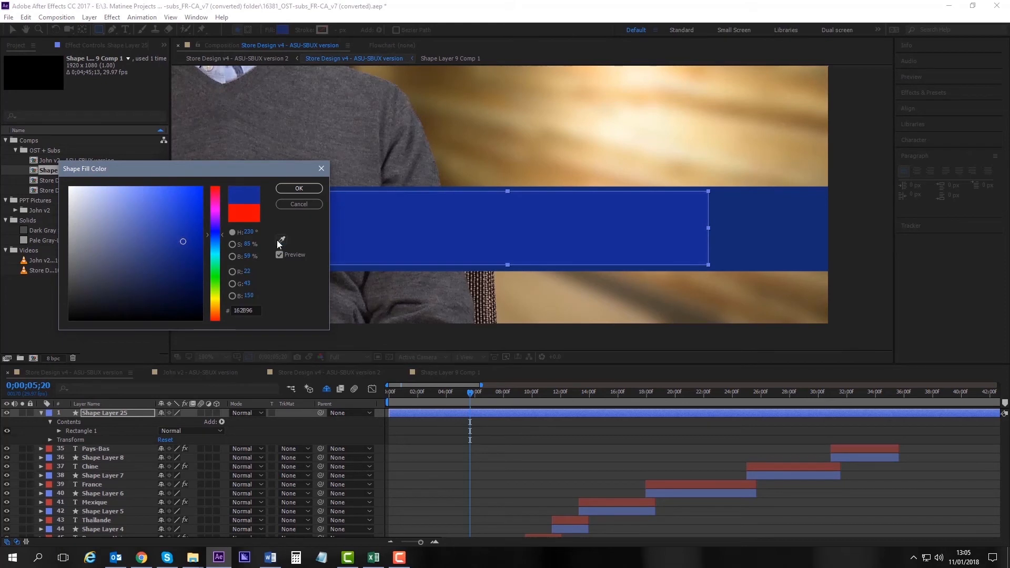
click(298, 189)
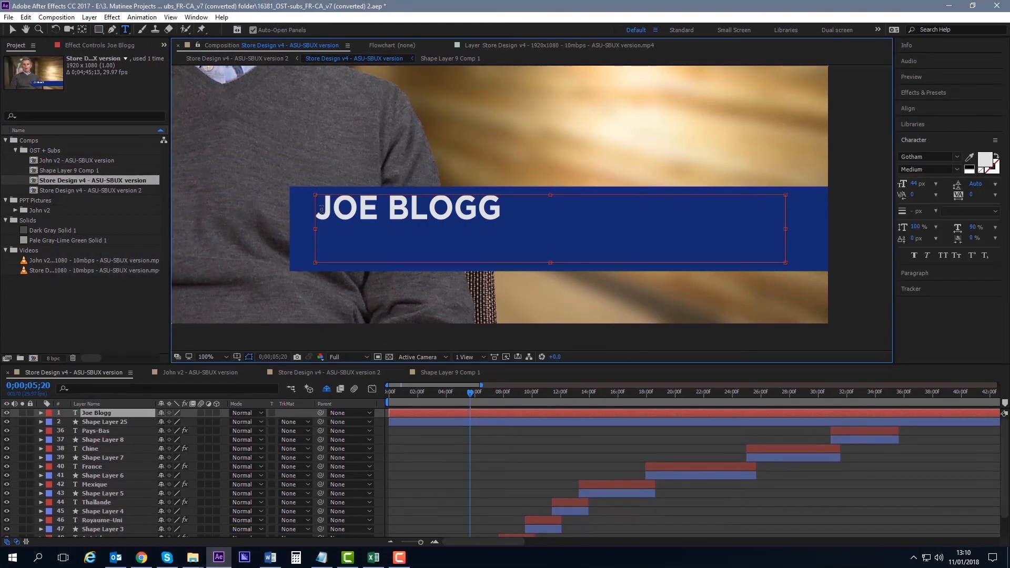
Step: Replace the Joe Blogg title with 'Ancien président et chef de la création'
text(Ancien président et chef de la création)
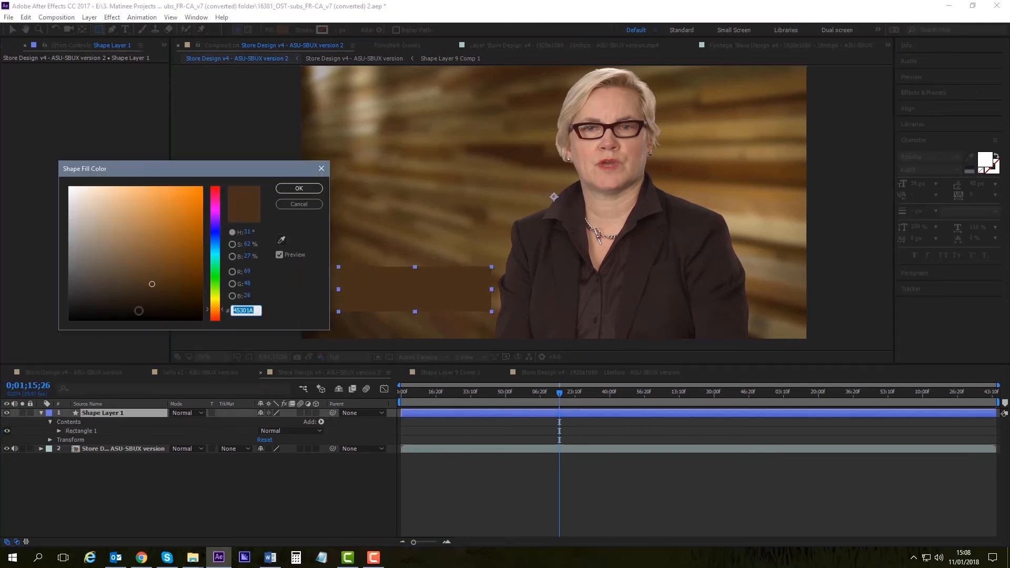
Step: Confirm the dark brown fill matching the wooden background for the new box
click(298, 205)
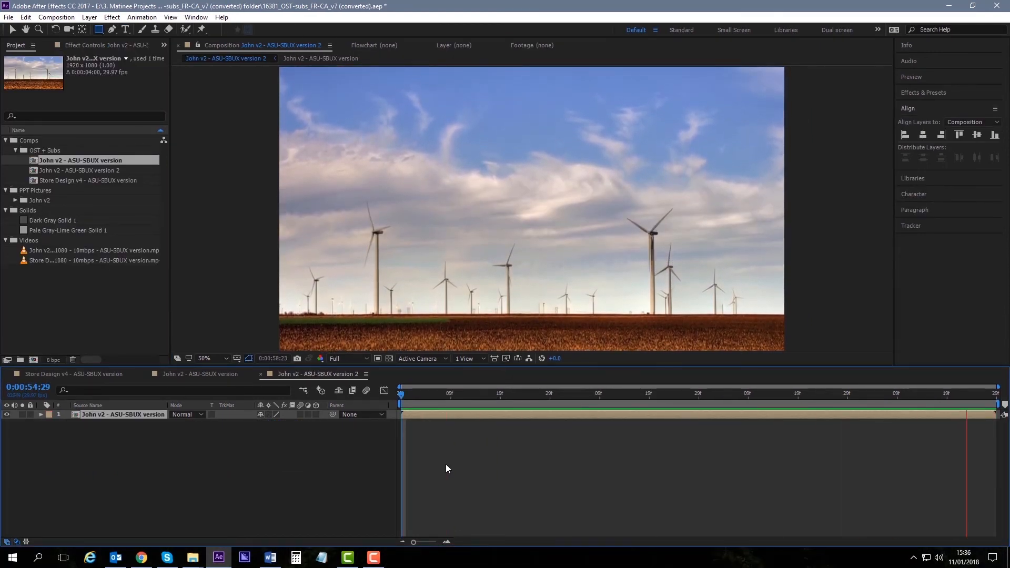
Step: Draw a dark blue band across the wind-farm shot and add the 'Milagro' title
drag(277, 178, 790, 242)
text(Milagro)
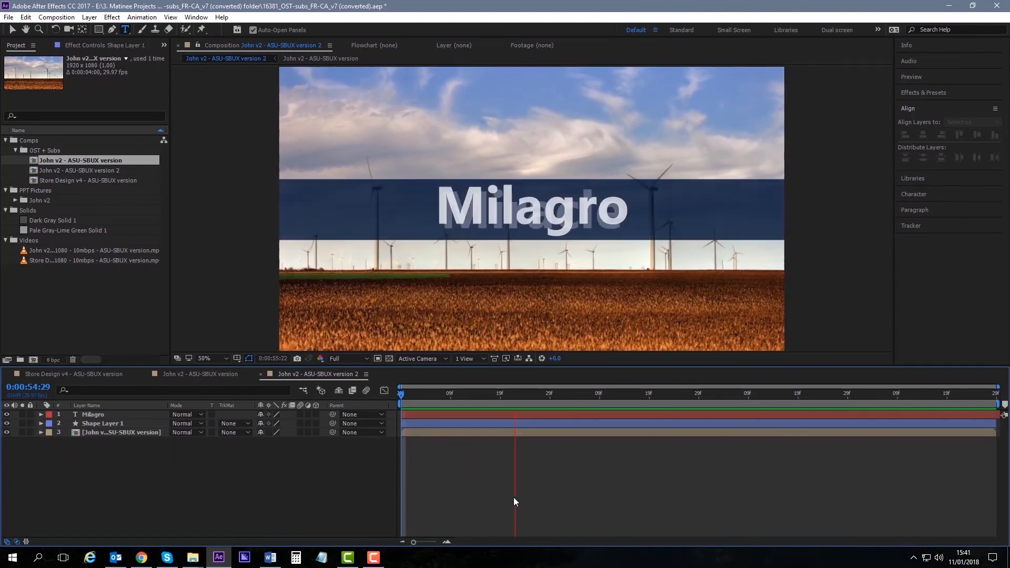
click(811, 392)
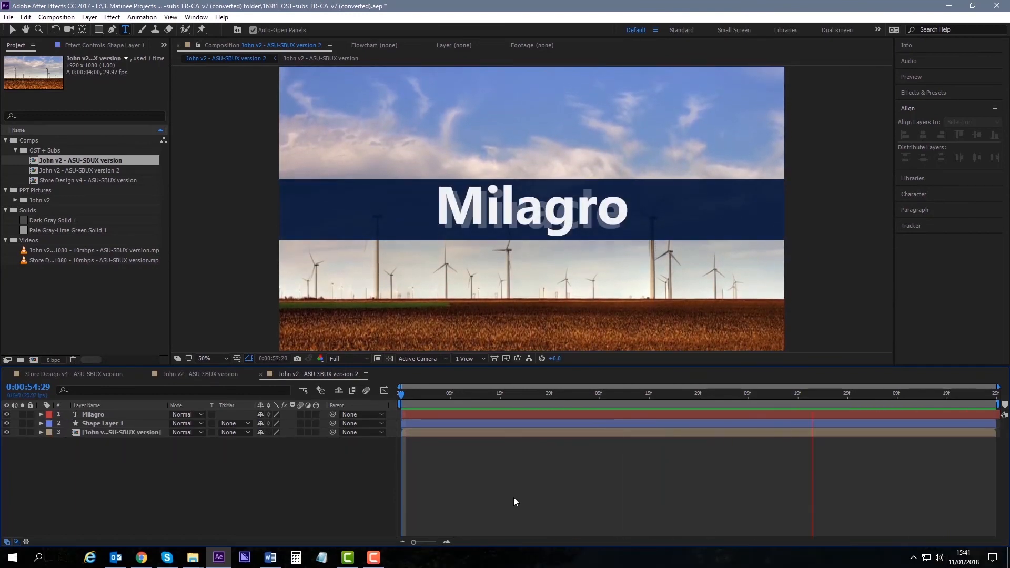